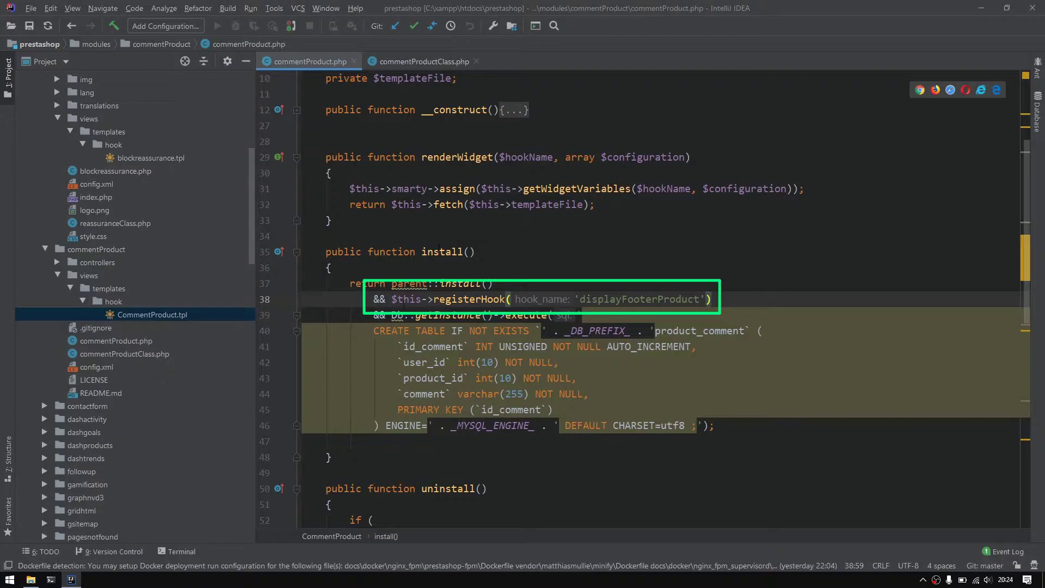
Check the displayFooterProduct hook name, then reset the Product comment module from its actions dropdown.
{"action": "double_click", "coordinate": [470, 299]}
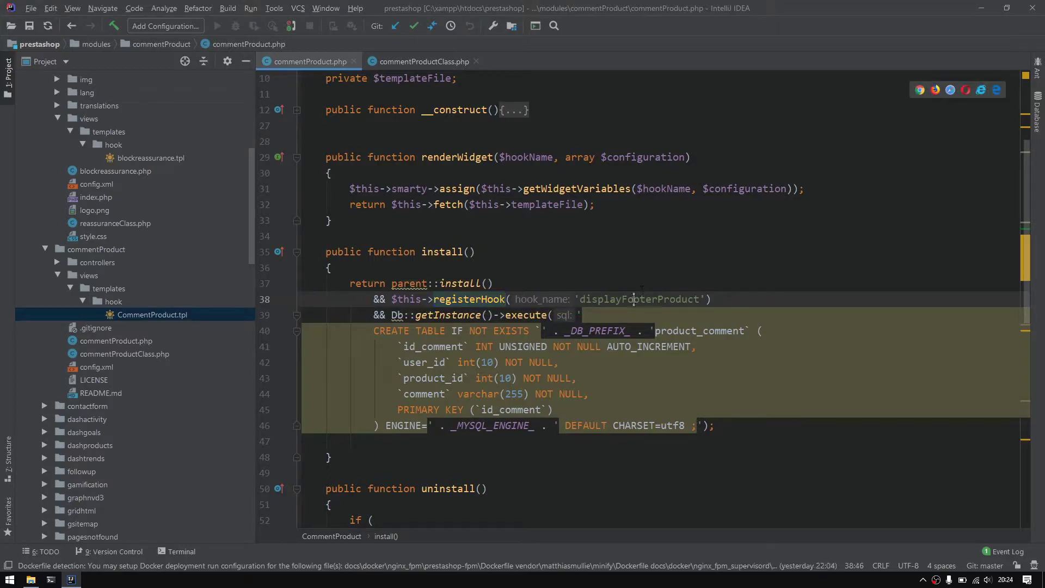
{"action": "double_click", "coordinate": [639, 299]}
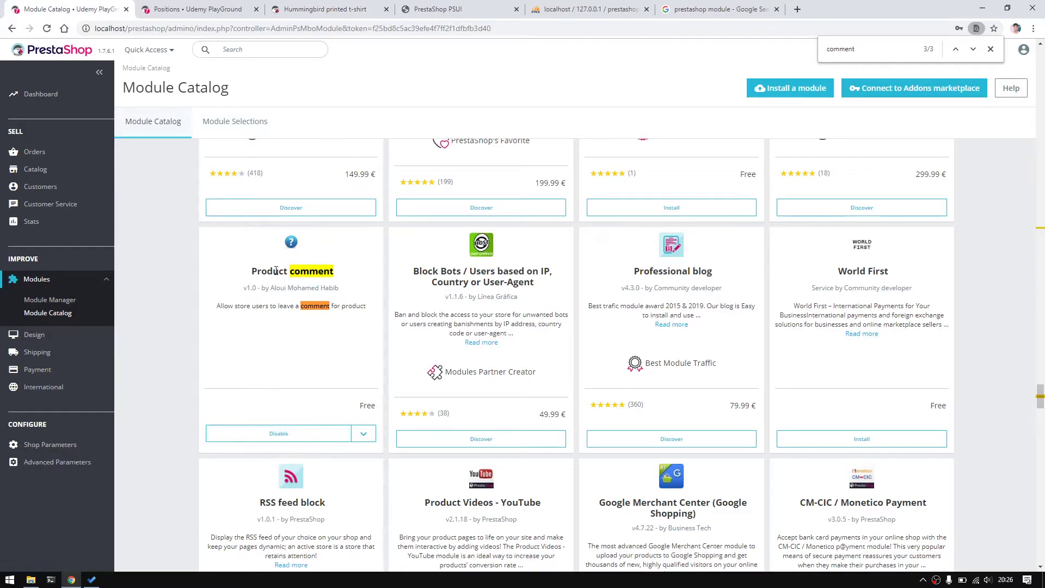
{"action": "left_click", "coordinate": [364, 433]}
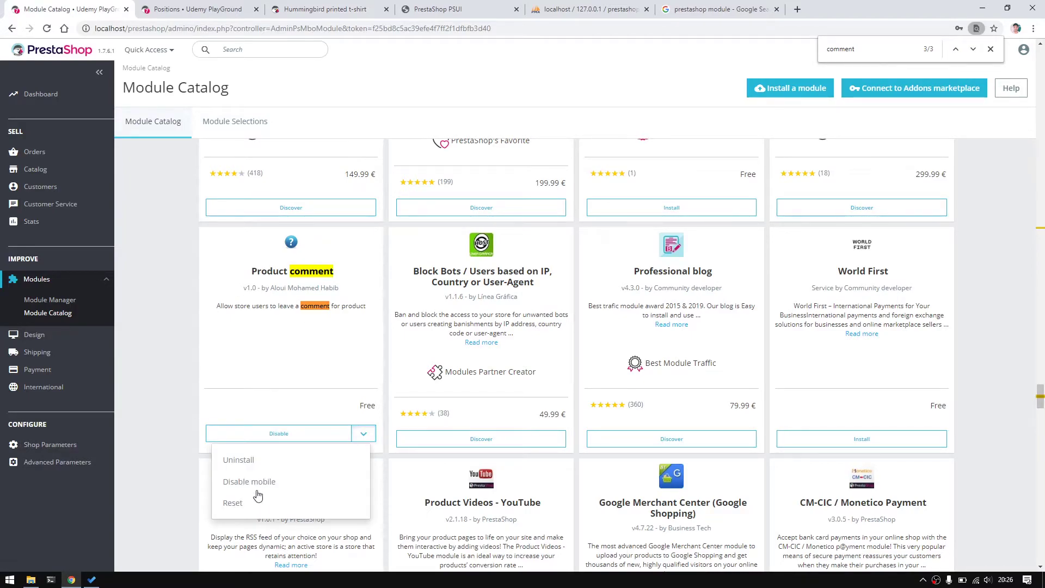
{"action": "left_click", "coordinate": [233, 502]}
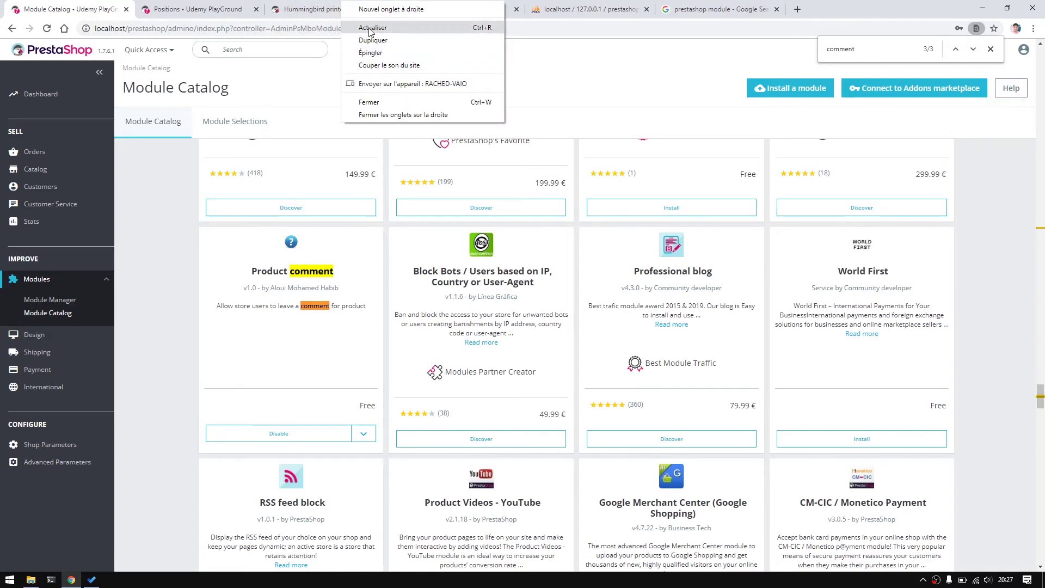
Reload the Hummingbird printed t-shirt page and scroll to the 'Type your message' form.
{"action": "left_click", "coordinate": [326, 8]}
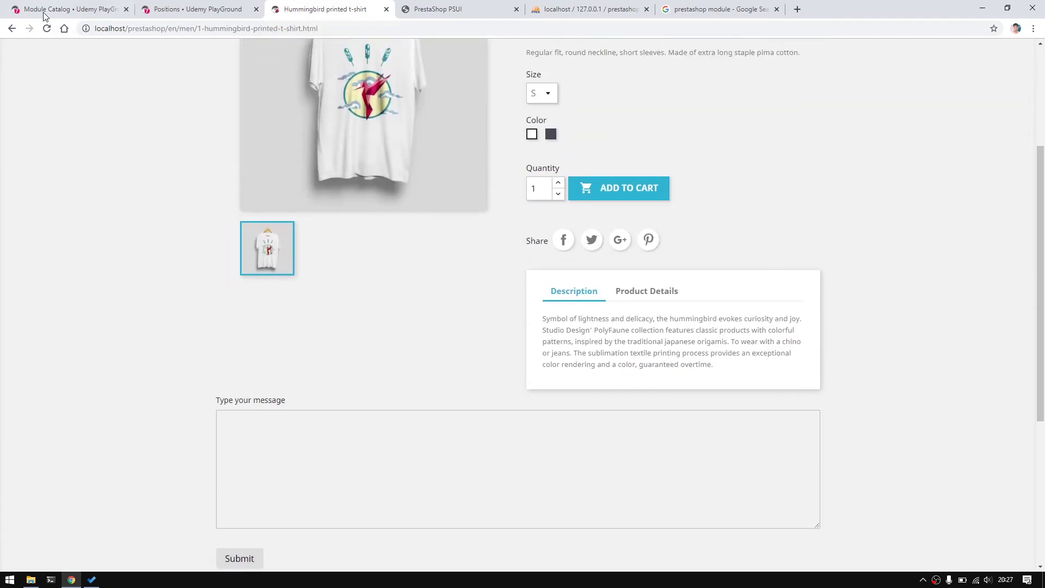
{"action": "scroll", "scroll_direction": "down", "scroll_amount": 3}
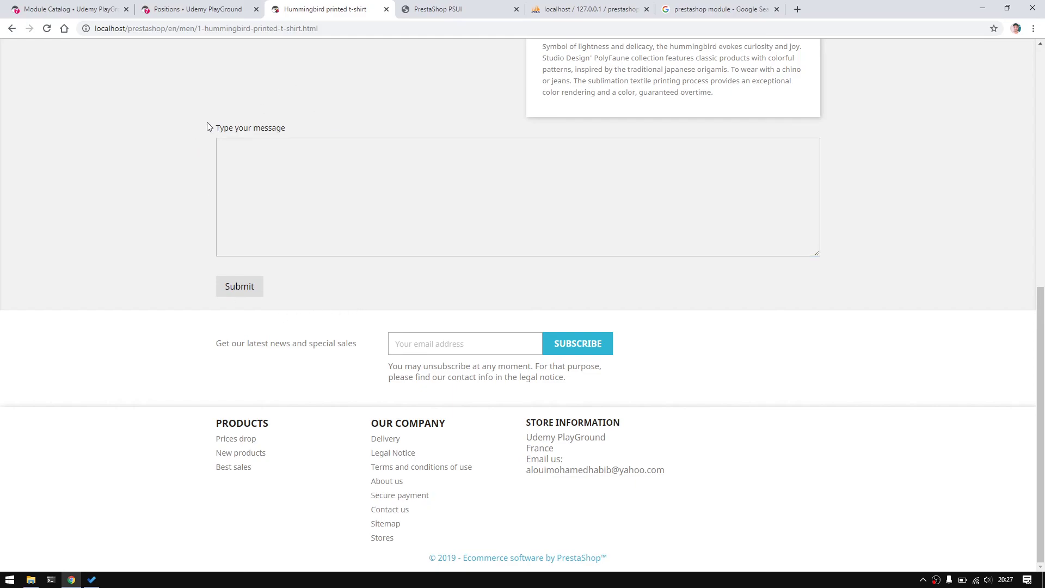
{"action": "double_click", "coordinate": [250, 127]}
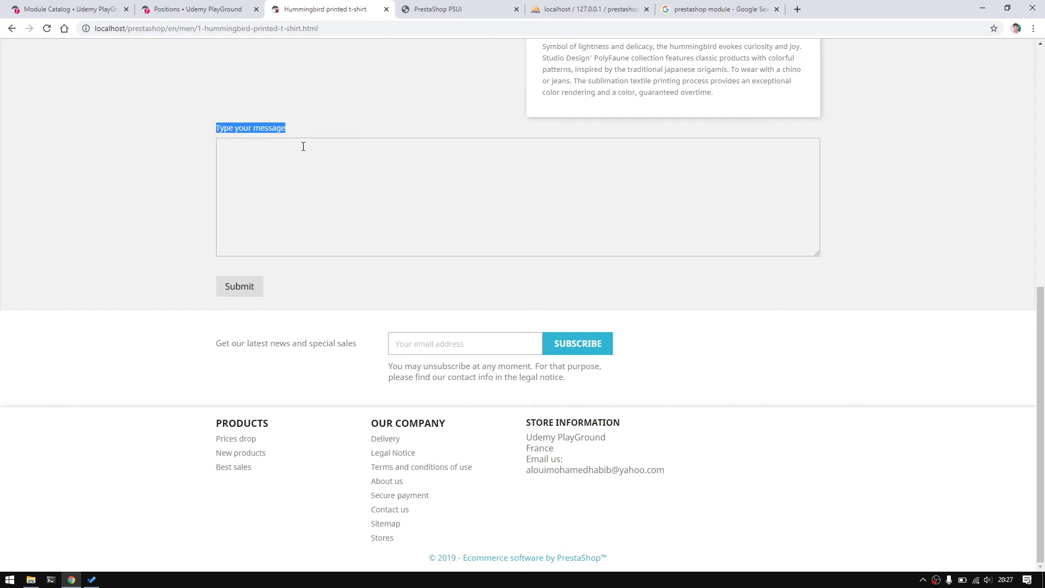